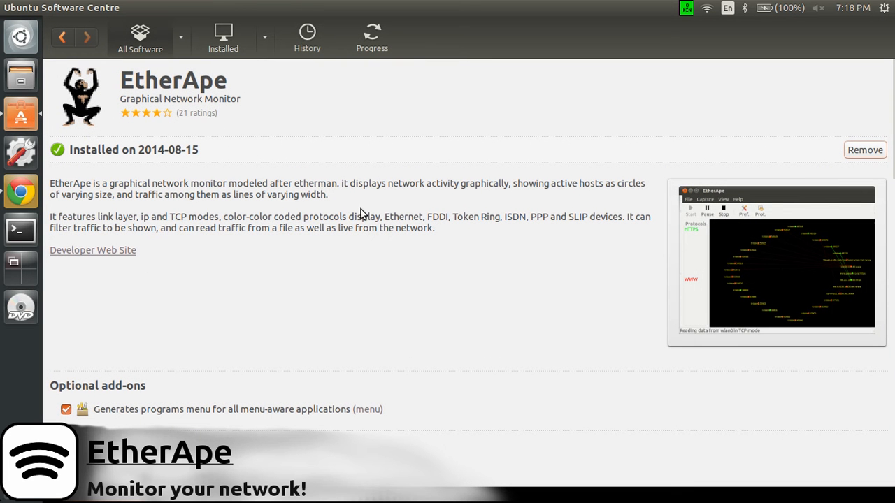
{"action": "mouse_move", "coordinate": [305, 108]}
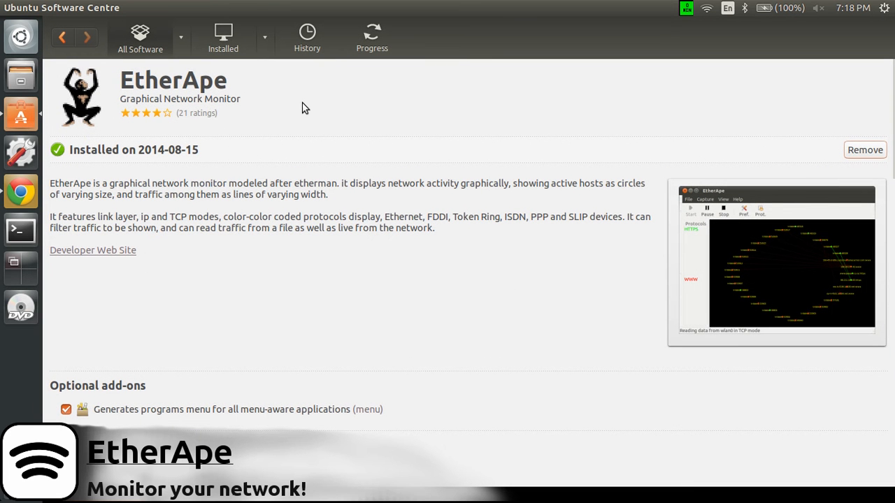
{"action": "mouse_move", "coordinate": [275, 105]}
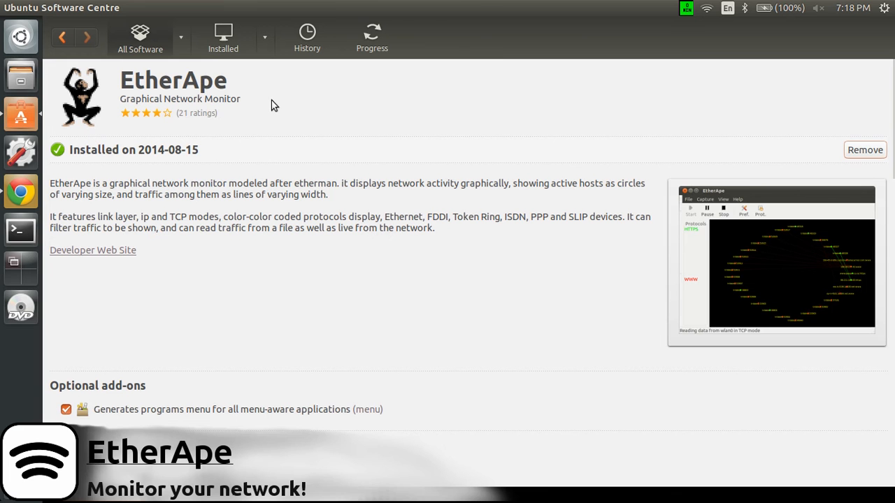
{"action": "mouse_move", "coordinate": [252, 106]}
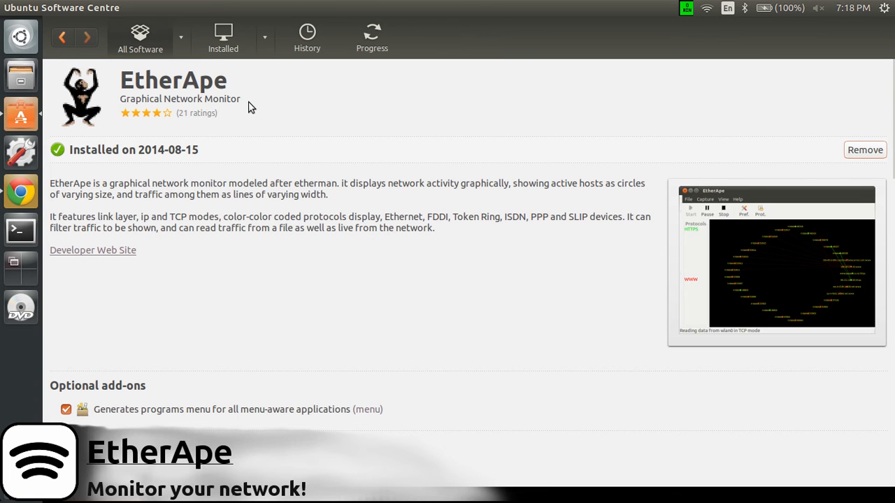
{"action": "mouse_move", "coordinate": [260, 96]}
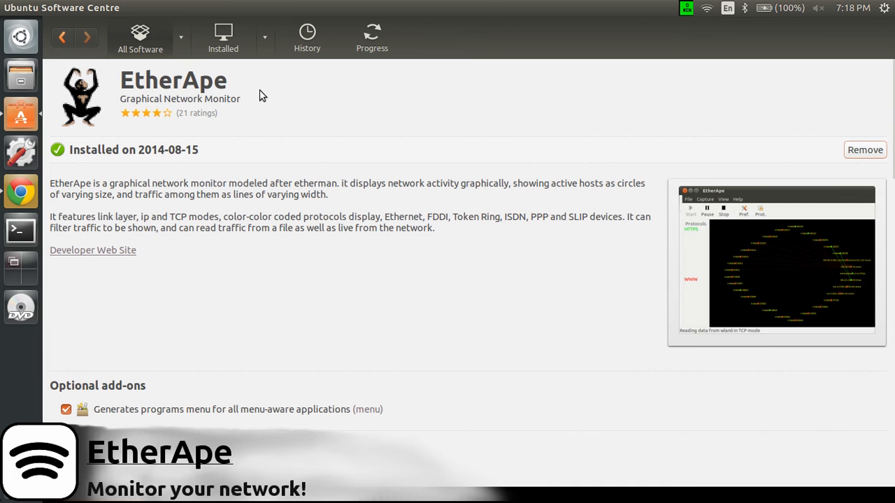
{"action": "mouse_move", "coordinate": [160, 134]}
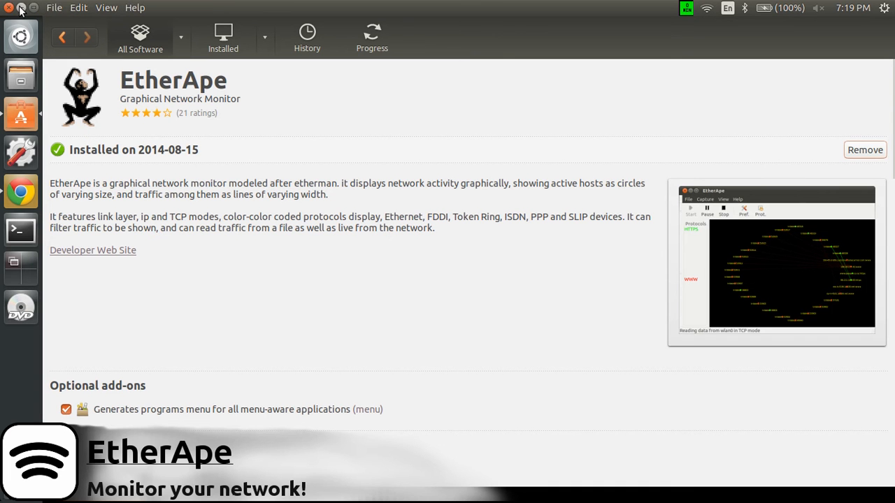
Close the Ubuntu Software Centre window showing EtherApe as installed
{"action": "left_click", "coordinate": [9, 8]}
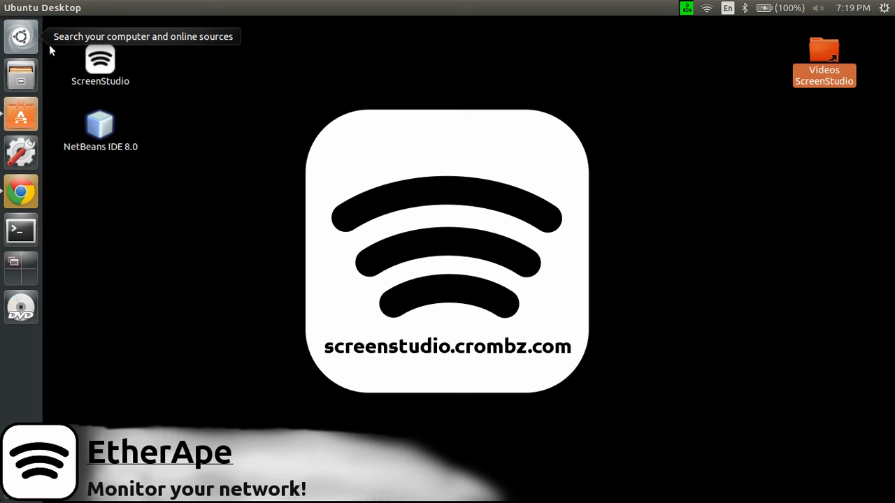
{"action": "mouse_move", "coordinate": [21, 36]}
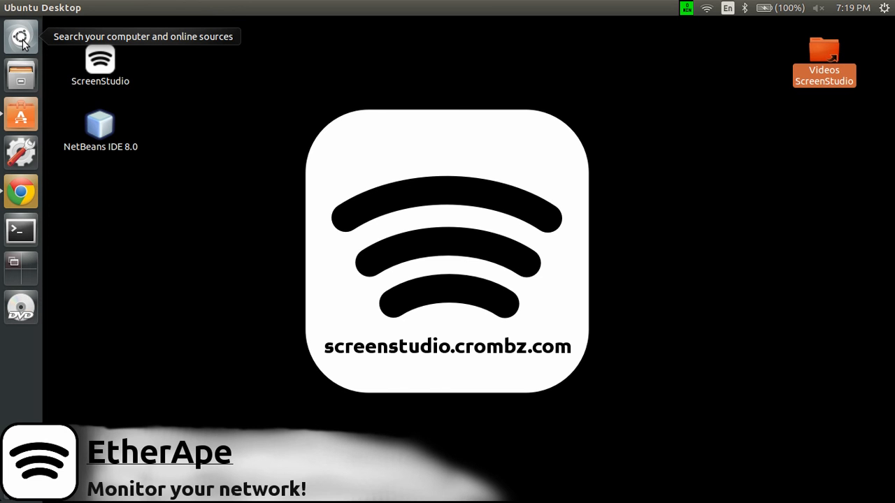
Search the Dash for 'ether' and launch 'EtherApe (as root)'
{"action": "type", "text": "ether"}
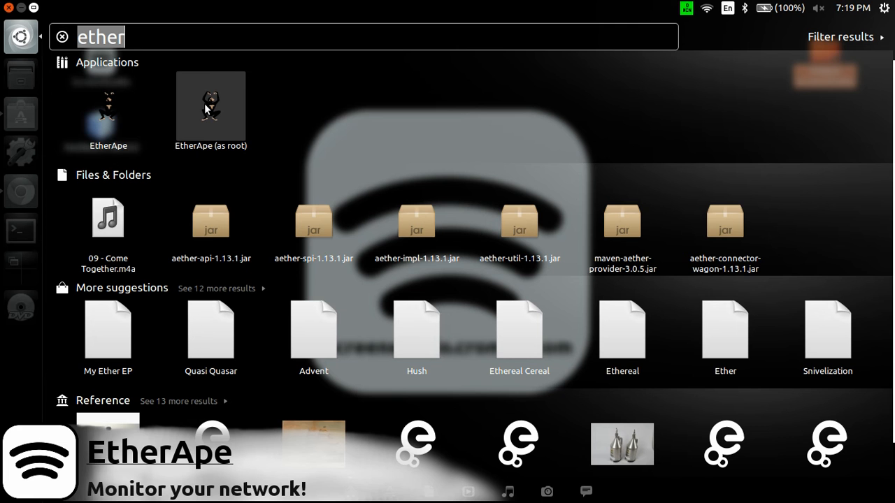
{"action": "mouse_move", "coordinate": [109, 109]}
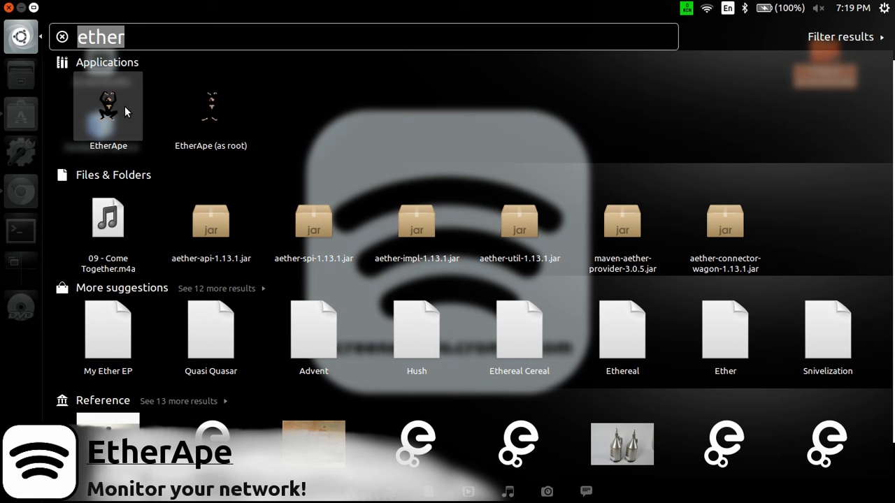
{"action": "mouse_move", "coordinate": [120, 114]}
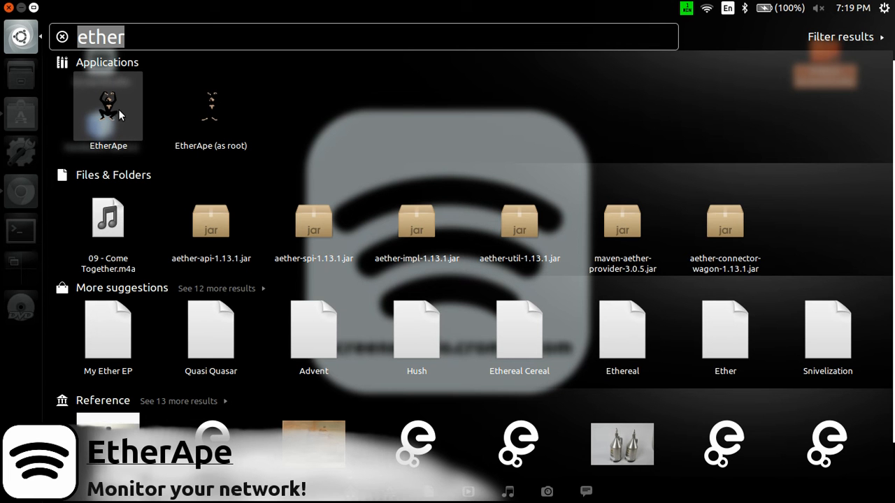
{"action": "mouse_move", "coordinate": [114, 119]}
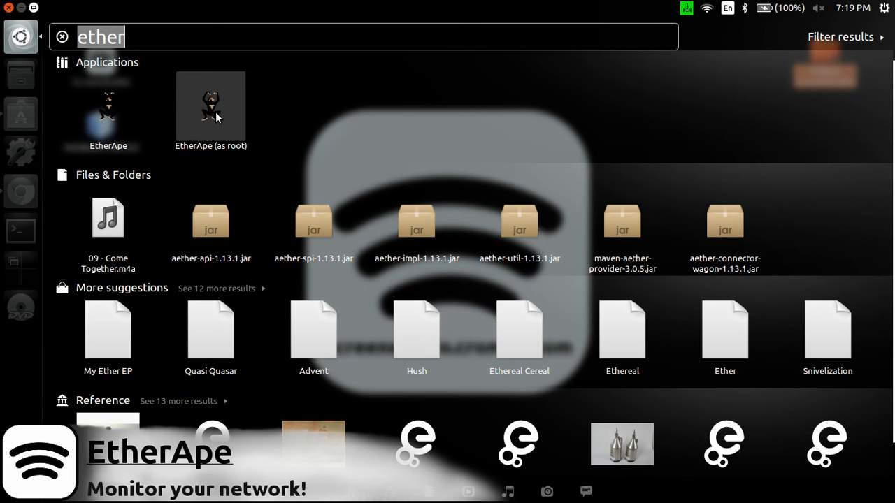
{"action": "left_click", "coordinate": [210, 105]}
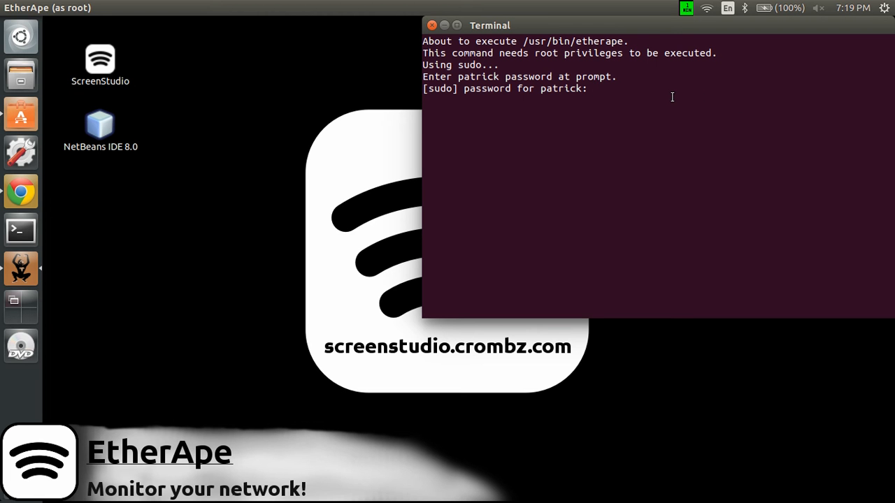
{"action": "mouse_move", "coordinate": [537, 95]}
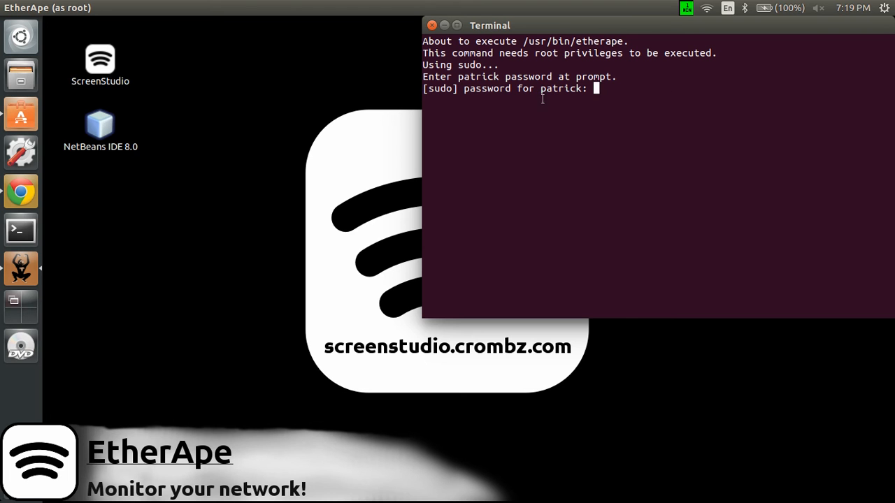
{"action": "mouse_move", "coordinate": [624, 110]}
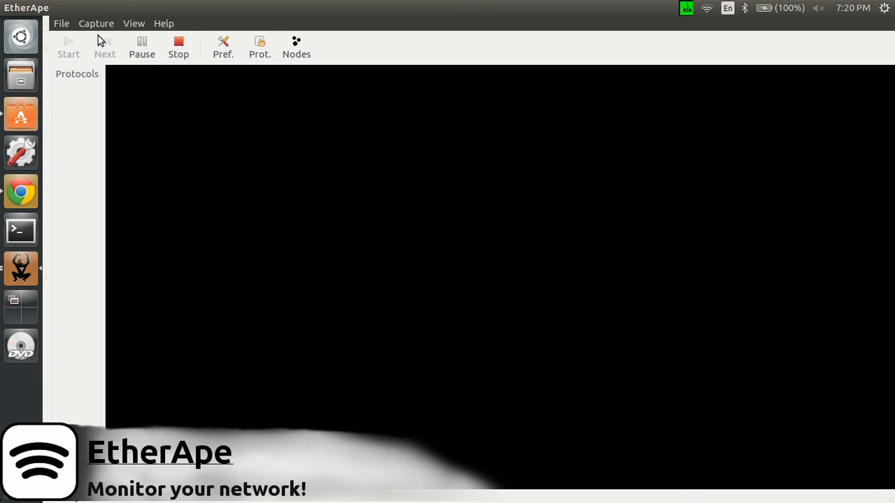
Choose wlan0 as the capture interface so live capture starts
{"action": "left_click", "coordinate": [95, 22]}
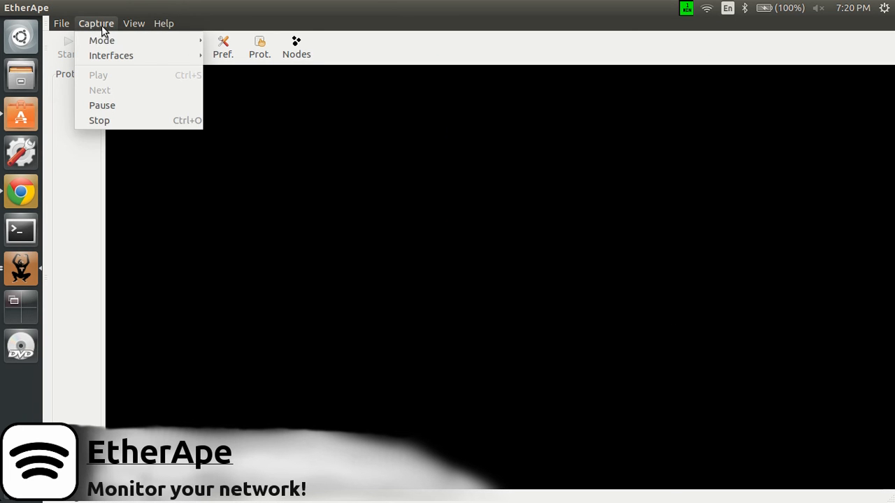
{"action": "mouse_move", "coordinate": [111, 56]}
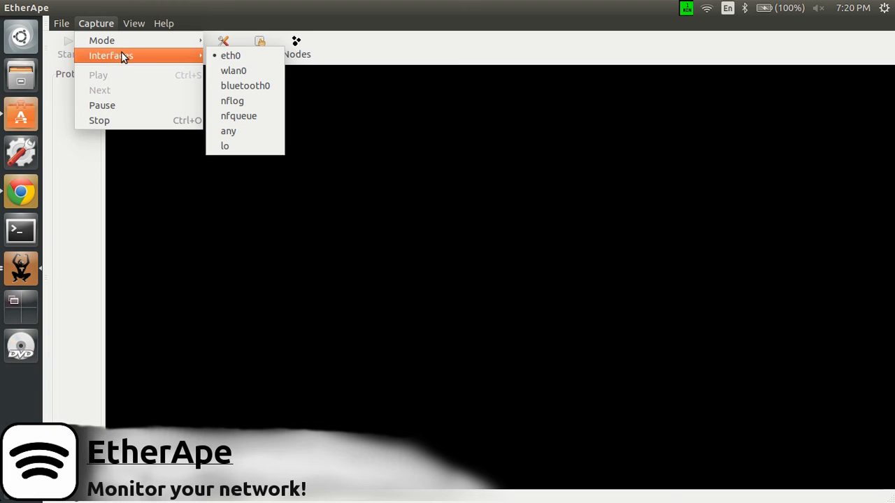
{"action": "mouse_move", "coordinate": [230, 56]}
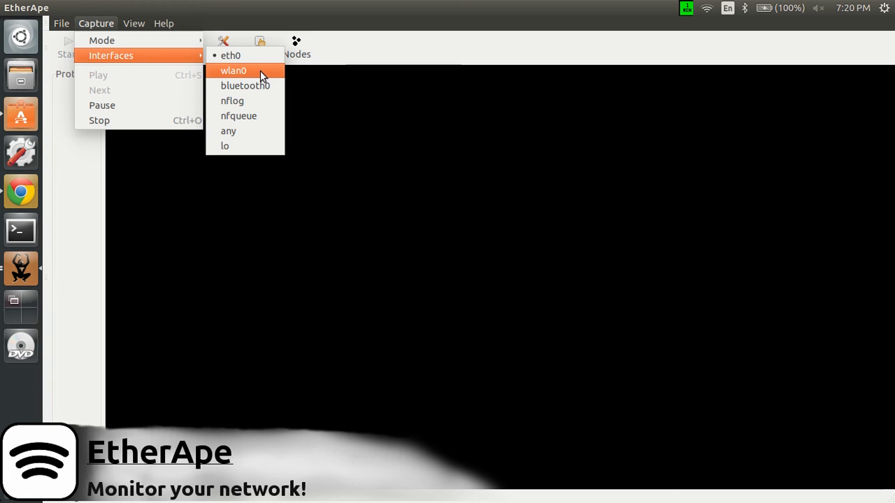
{"action": "left_click", "coordinate": [232, 69]}
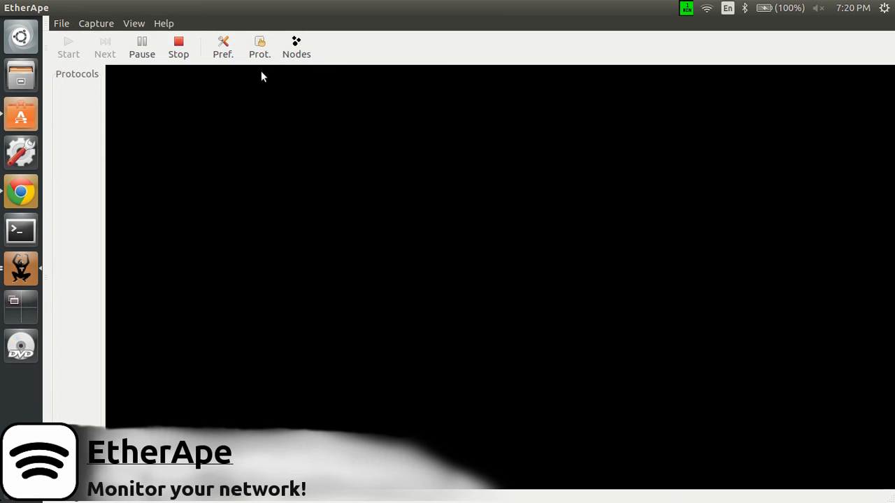
{"action": "mouse_move", "coordinate": [157, 279]}
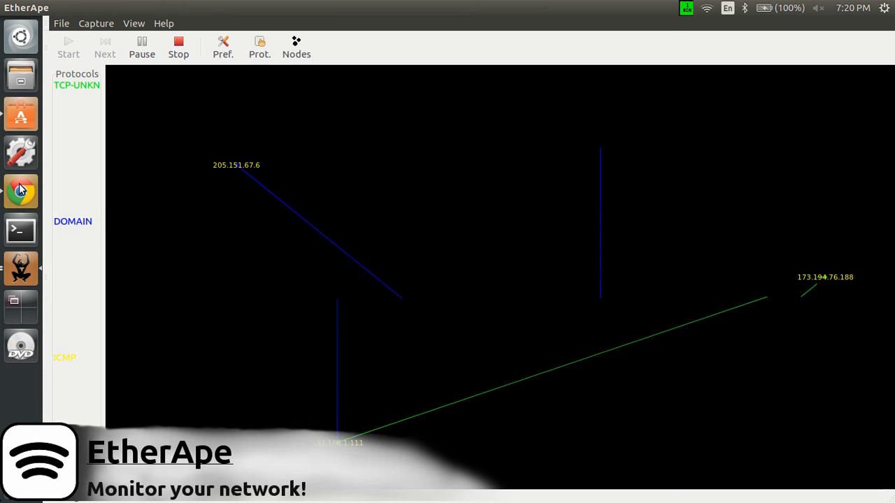
Let the graph populate with hosts and DOMAIN, HTTPS, HTTP and MDNS connections
{"action": "left_click", "coordinate": [19, 190]}
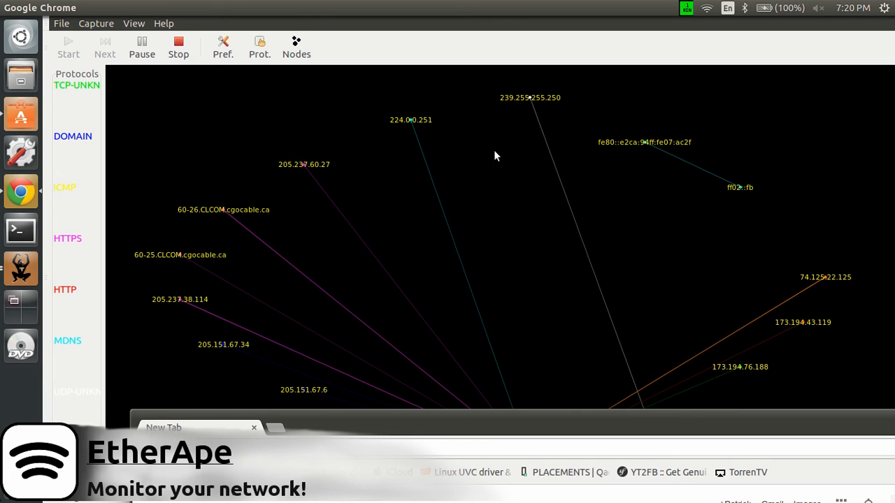
{"action": "mouse_move", "coordinate": [432, 447]}
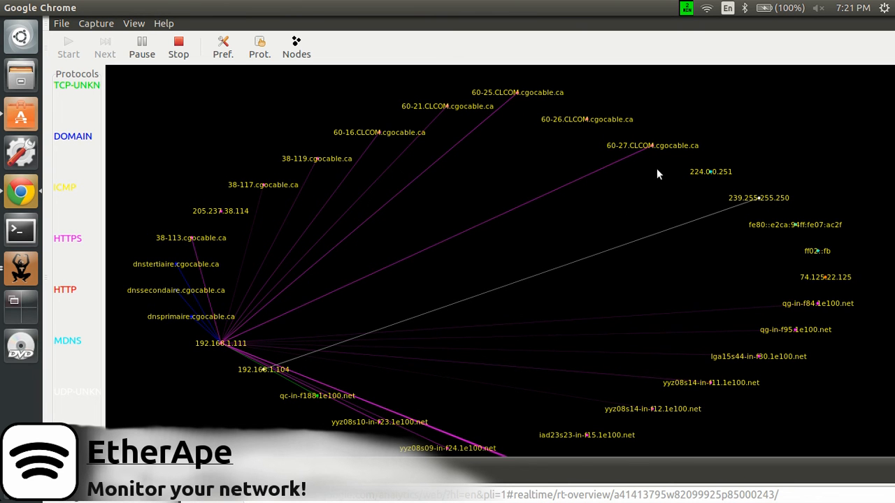
{"action": "mouse_move", "coordinate": [237, 251]}
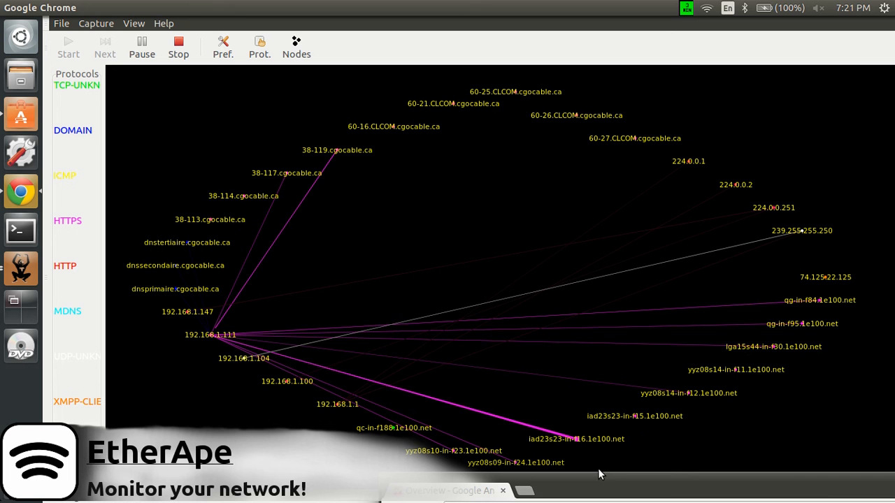
{"action": "mouse_move", "coordinate": [209, 344]}
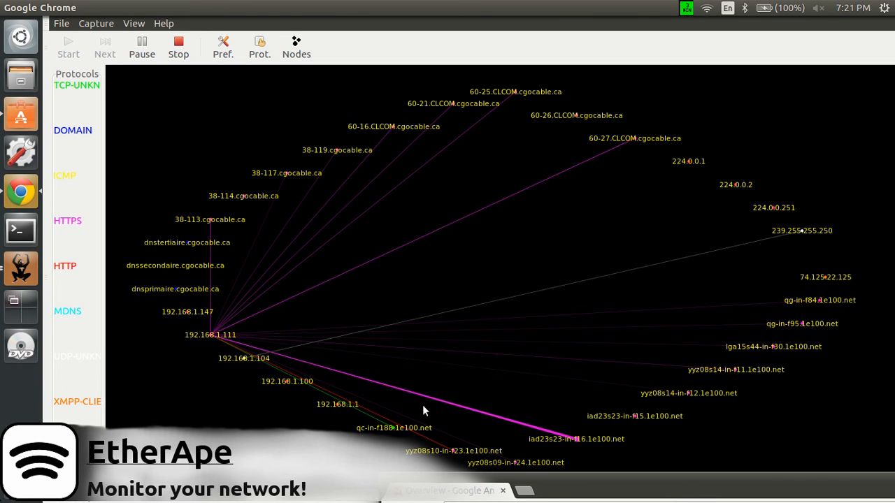
{"action": "mouse_move", "coordinate": [417, 129]}
{"action": "type", "text": "youtube"}
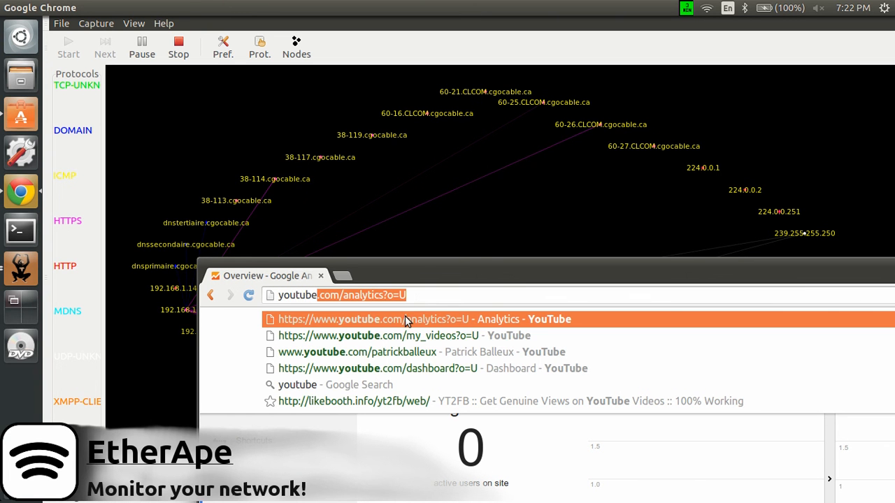
{"action": "mouse_move", "coordinate": [378, 352]}
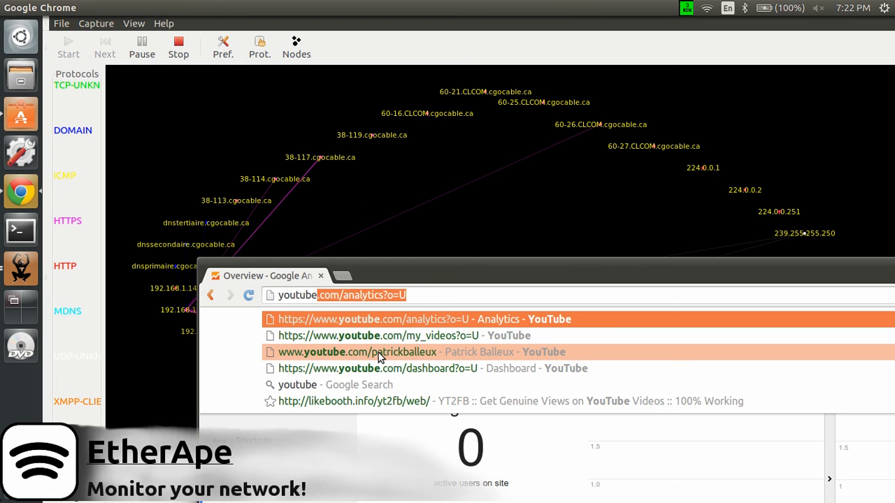
Load the suggested YouTube channel page in Chrome to generate traffic
{"action": "left_click", "coordinate": [357, 353]}
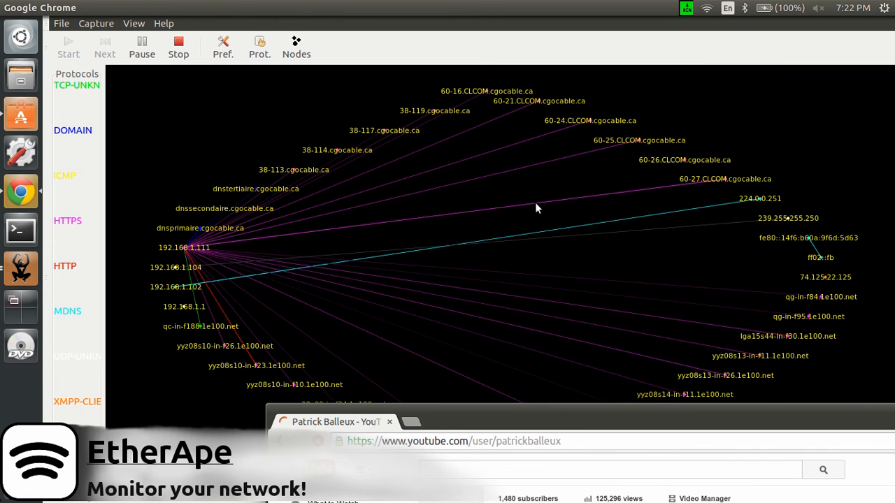
Show the Protocols statistics window and move it to the lower right of the graph
{"action": "left_click", "coordinate": [260, 48]}
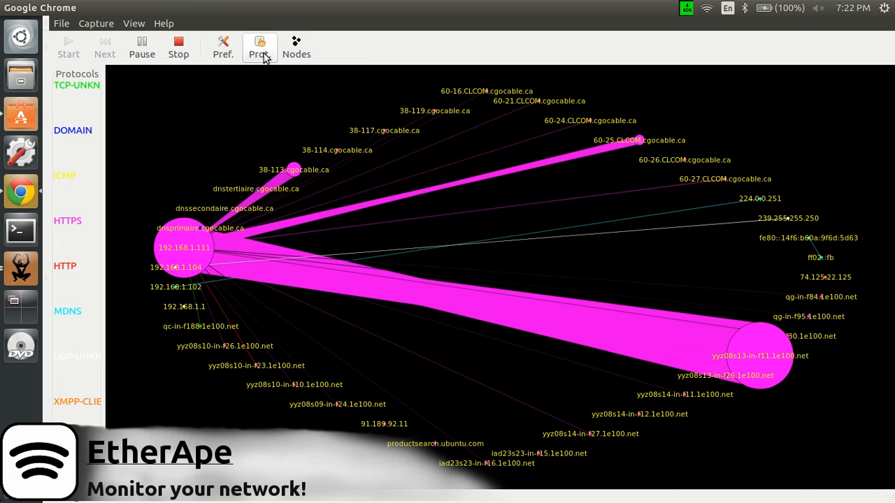
{"action": "left_click", "coordinate": [259, 45]}
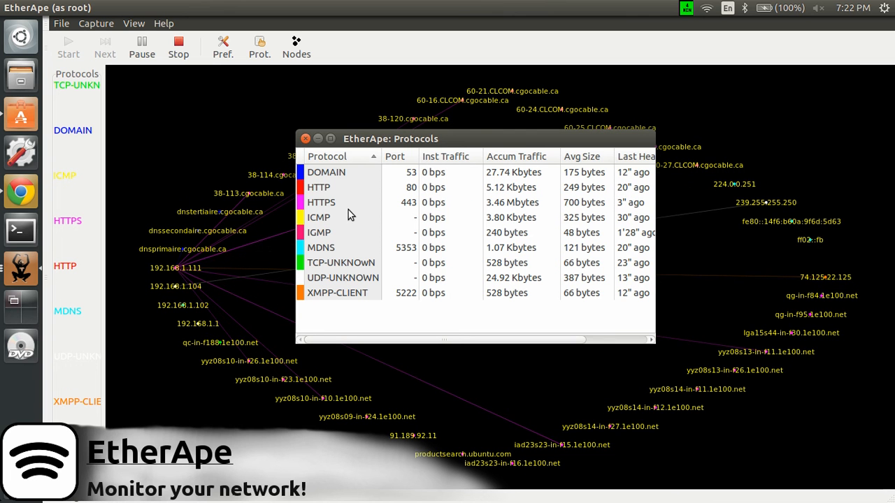
{"action": "mouse_move", "coordinate": [381, 205]}
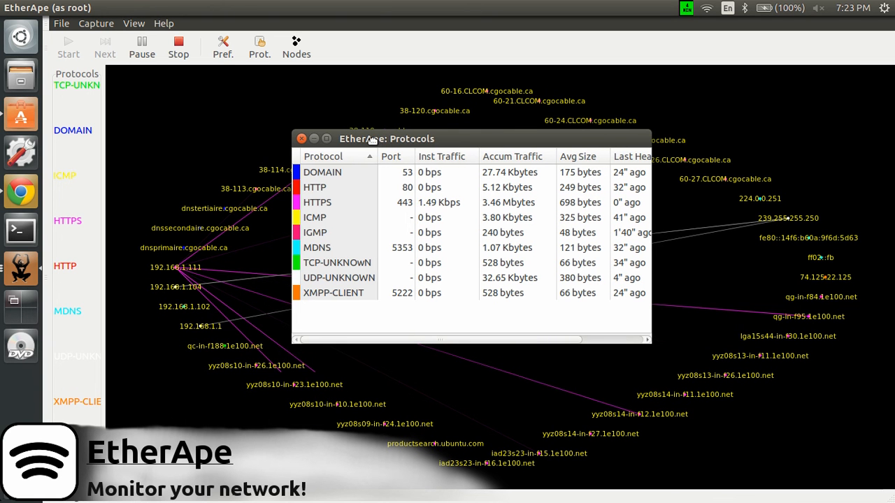
{"action": "left_click_drag", "start_coordinate": [370, 139], "coordinate": [335, 132]}
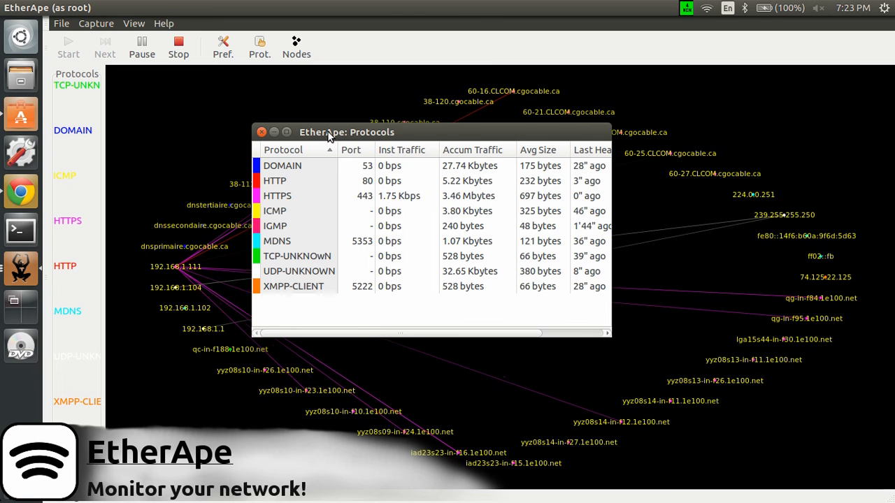
{"action": "left_click_drag", "start_coordinate": [347, 131], "coordinate": [580, 274]}
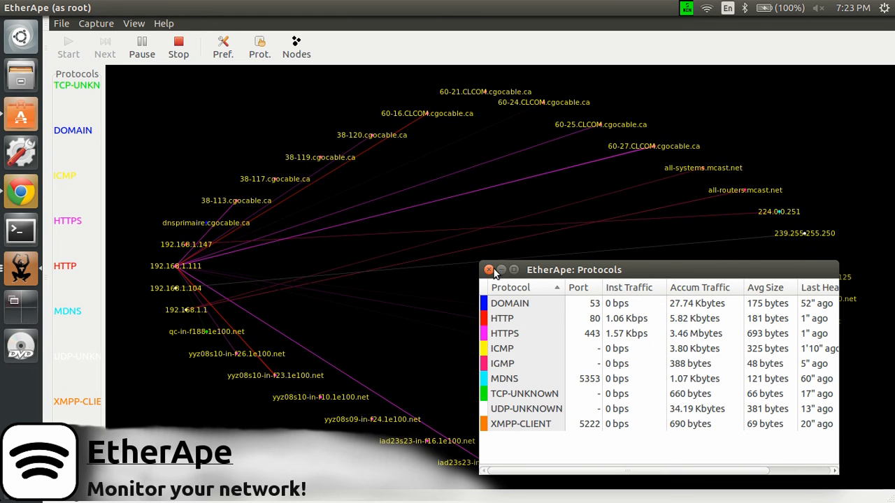
Close the Protocols window, leaving the live host graph fully visible
{"action": "left_click", "coordinate": [489, 269]}
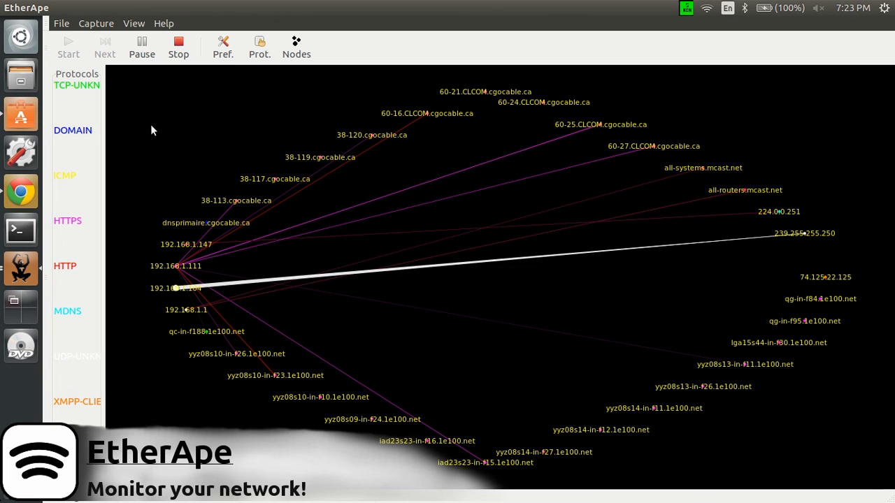
{"action": "mouse_move", "coordinate": [231, 154]}
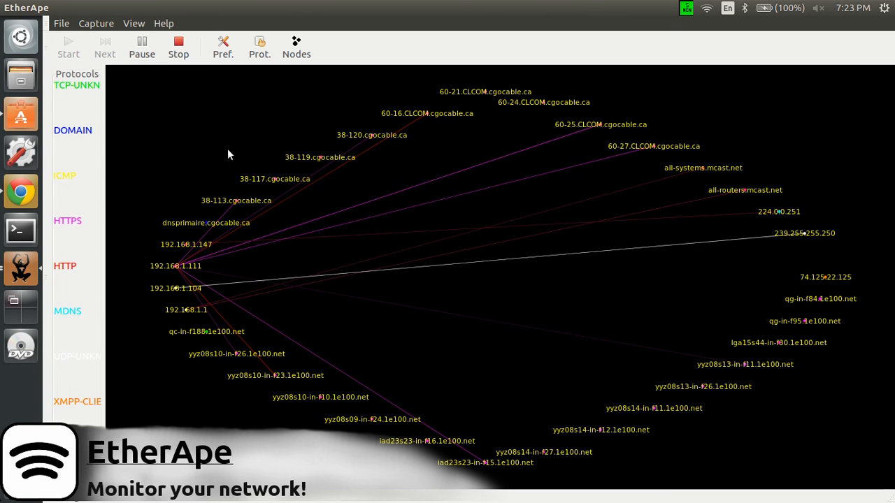
{"action": "mouse_move", "coordinate": [372, 187]}
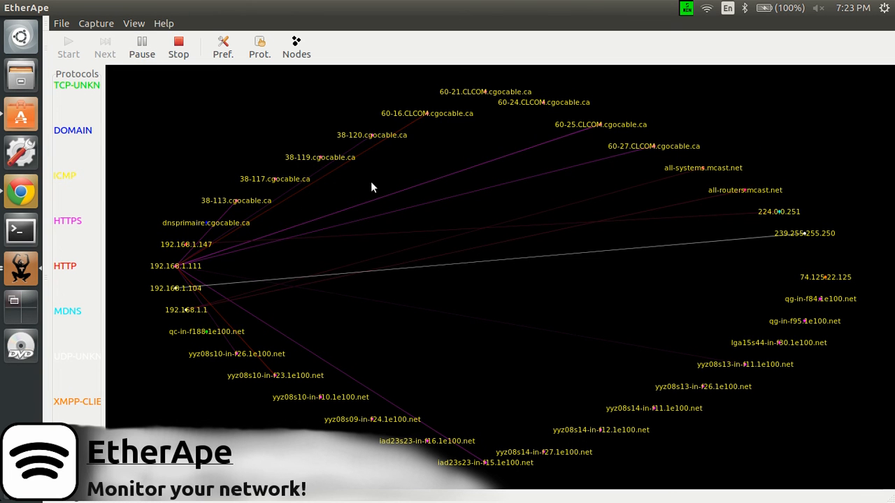